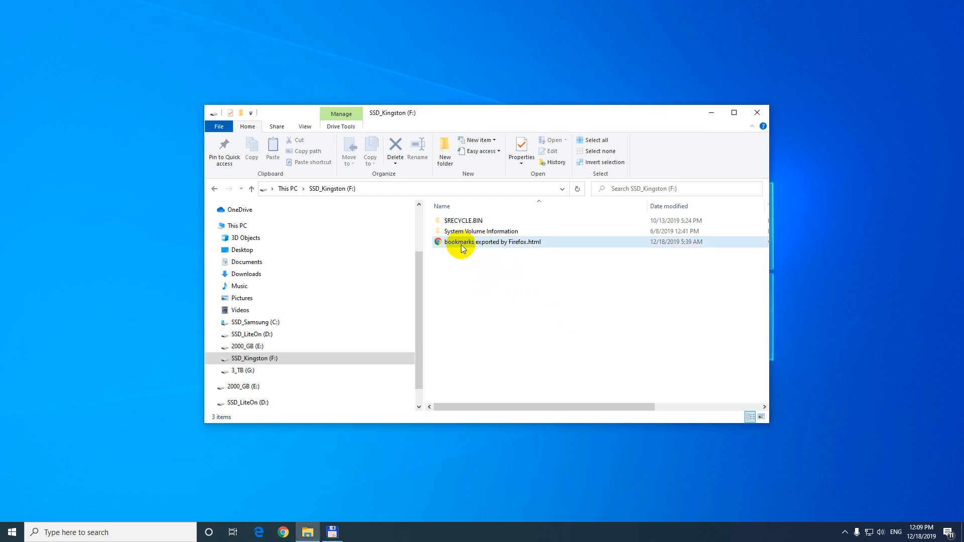
mouse_move(526, 242)
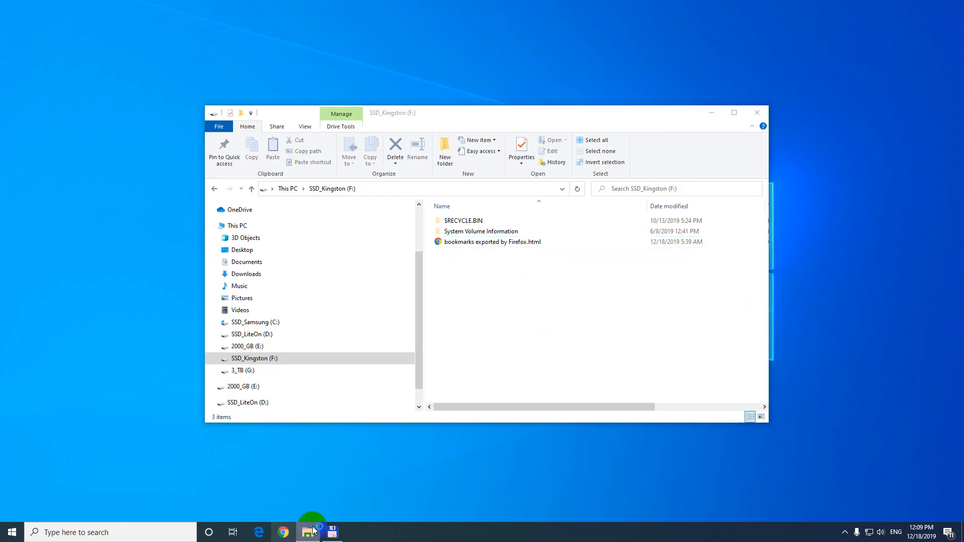
- Confirm Chrome is up to date at version 79 via About Google Chrome, then close that tab
left_click(952, 25)
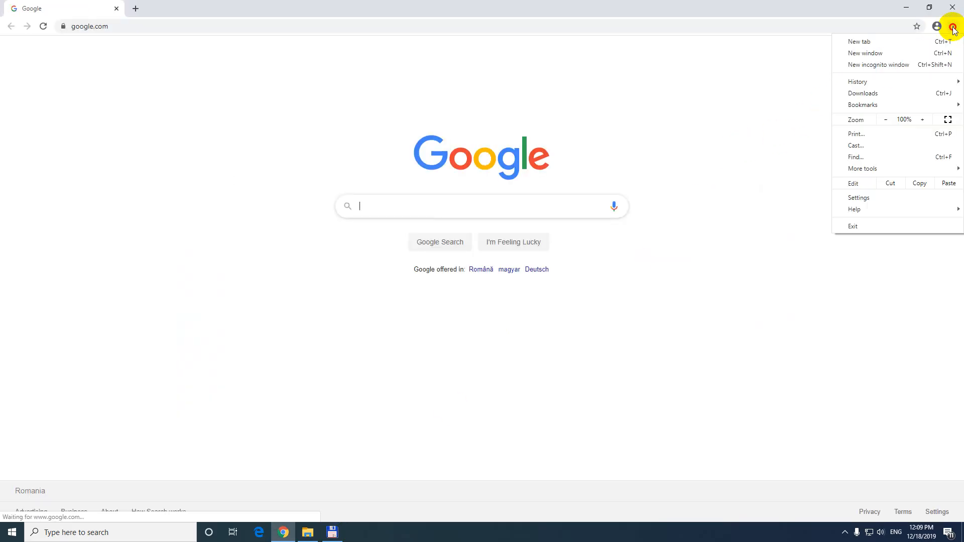
mouse_move(854, 209)
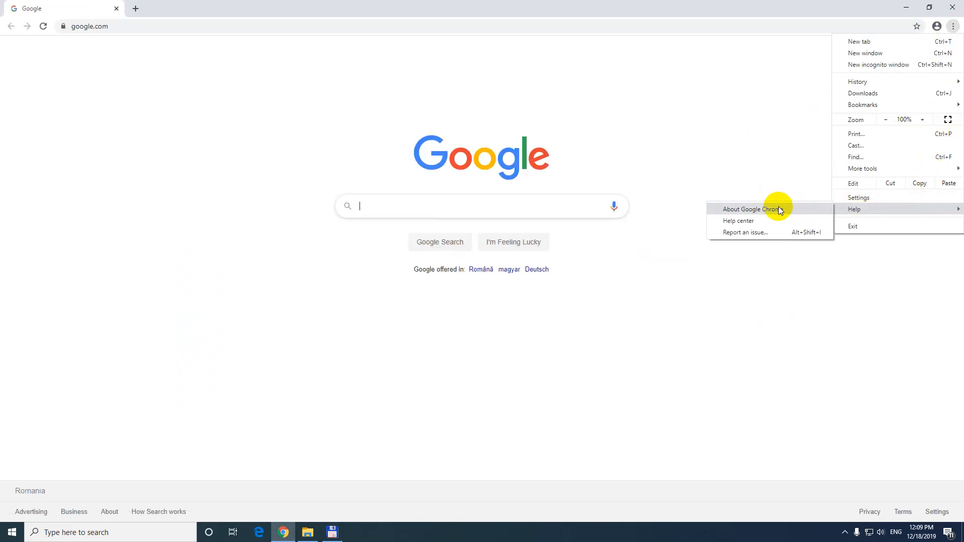
left_click(750, 209)
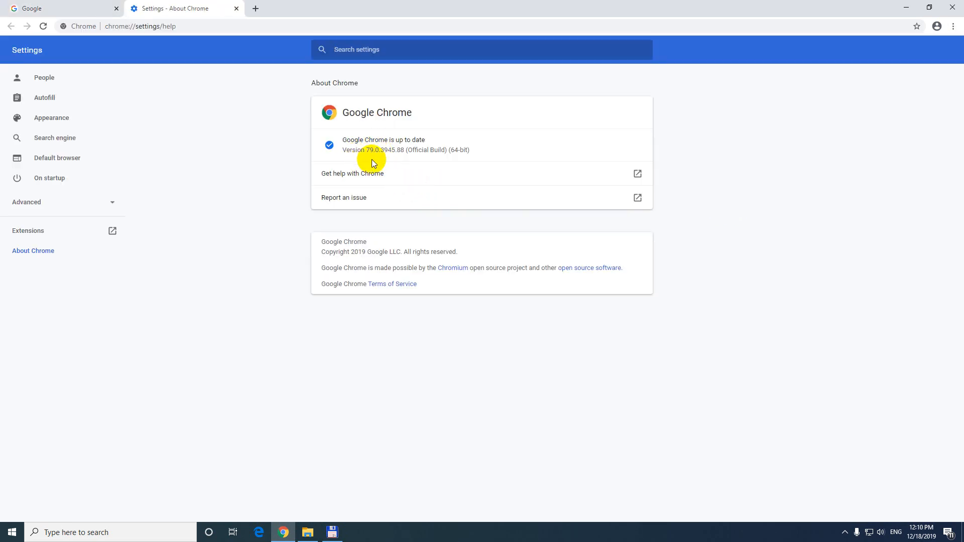
left_click(236, 8)
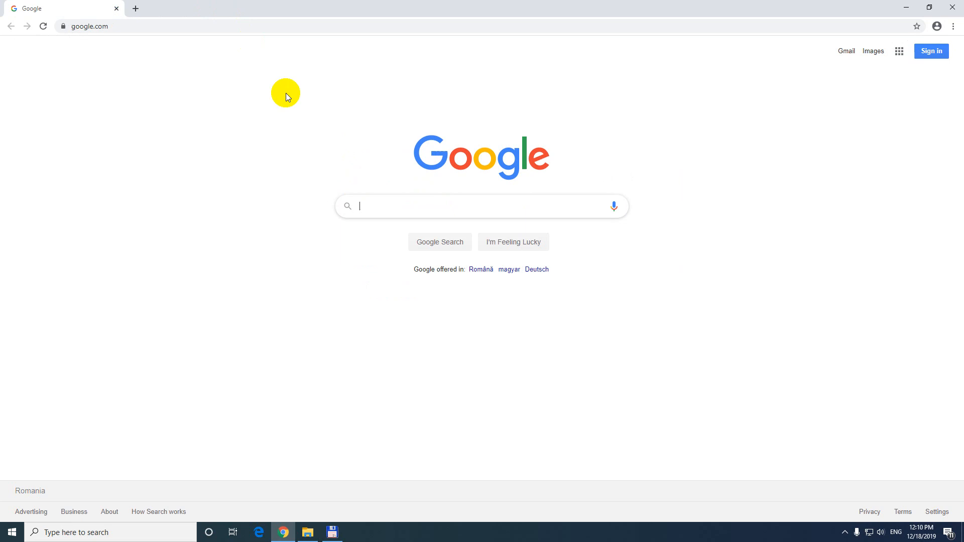
mouse_move(289, 40)
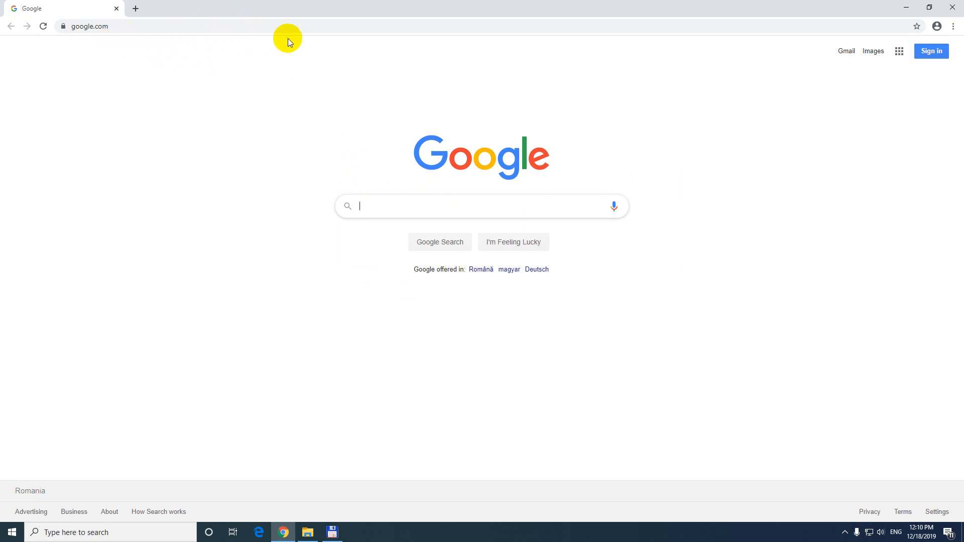
- Open Chrome's main menu to reach the Bookmarks options
left_click(954, 26)
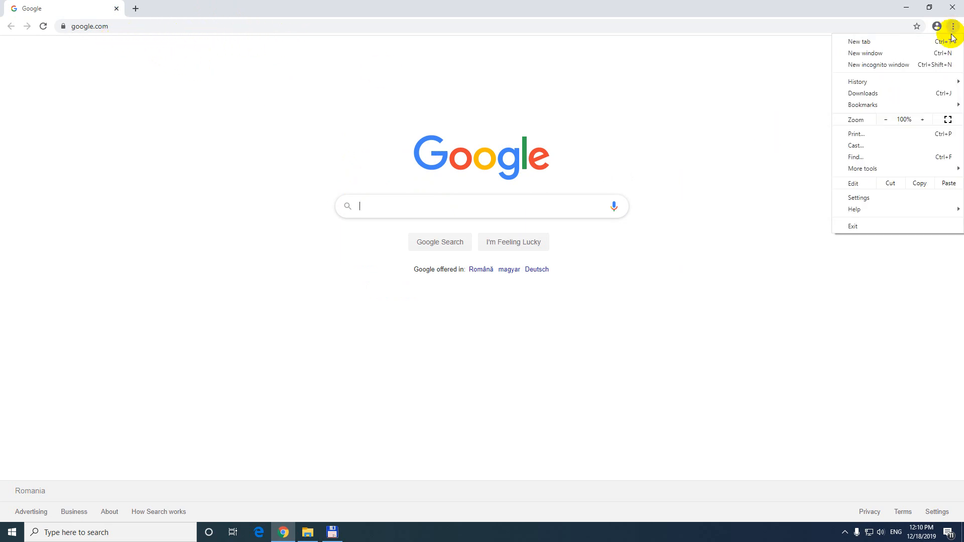
mouse_move(863, 104)
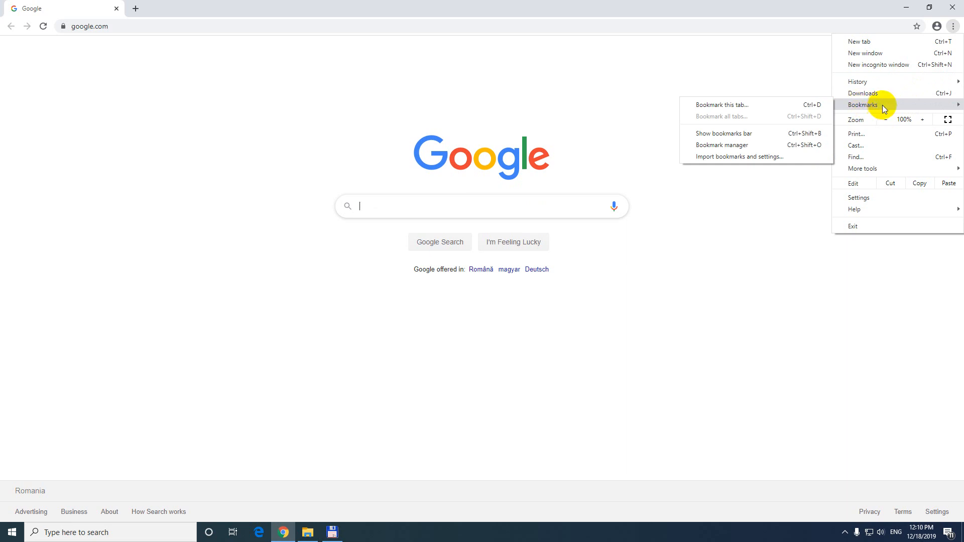
mouse_move(723, 134)
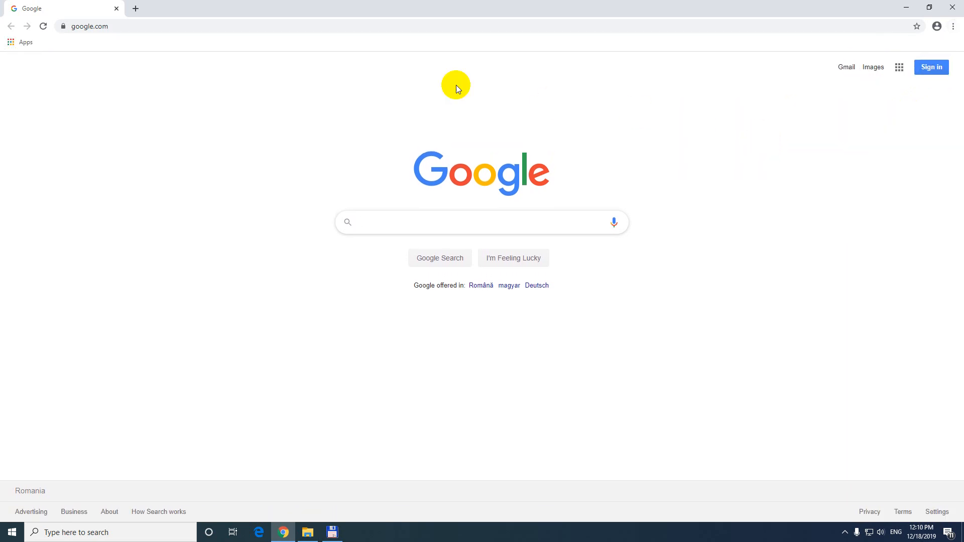
mouse_move(624, 55)
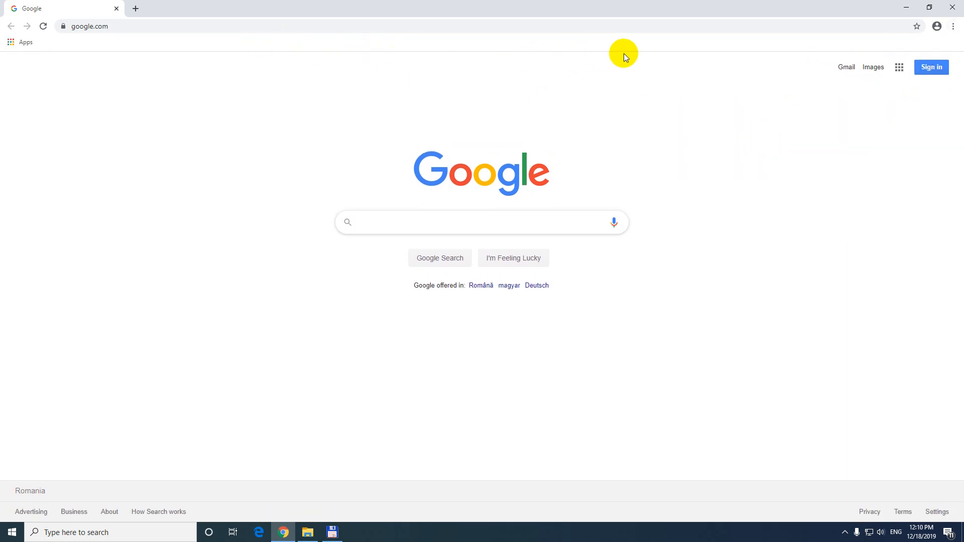
- Open the Bookmark manager from the bookmarks bar's right-click menu
right_click(622, 59)
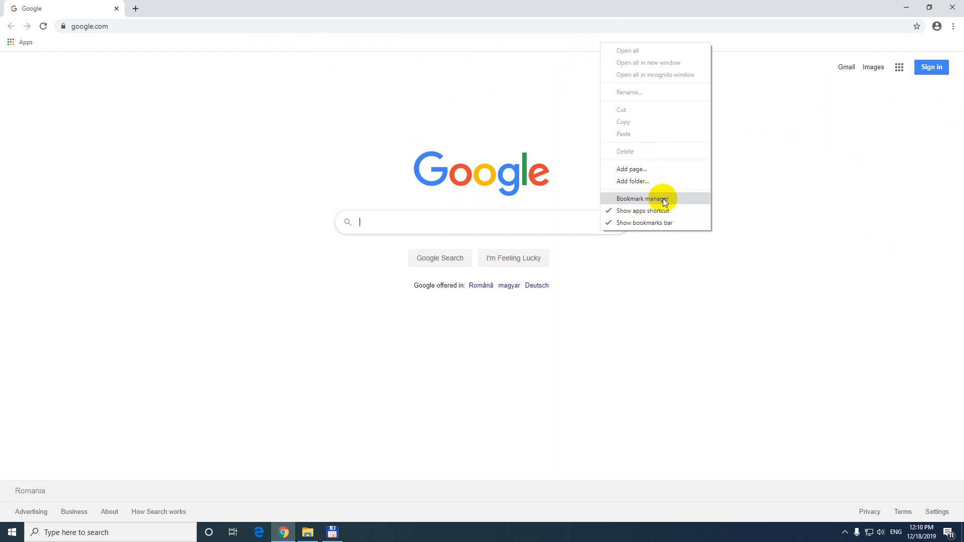
left_click(642, 198)
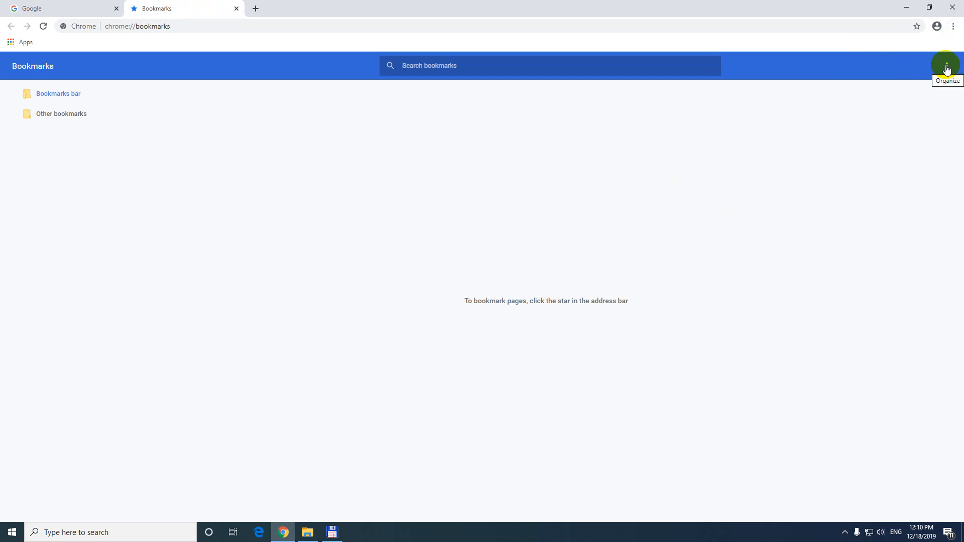
- Import the Firefox-exported HTML bookmarks file from SSD_Kingston (F:)
left_click(945, 66)
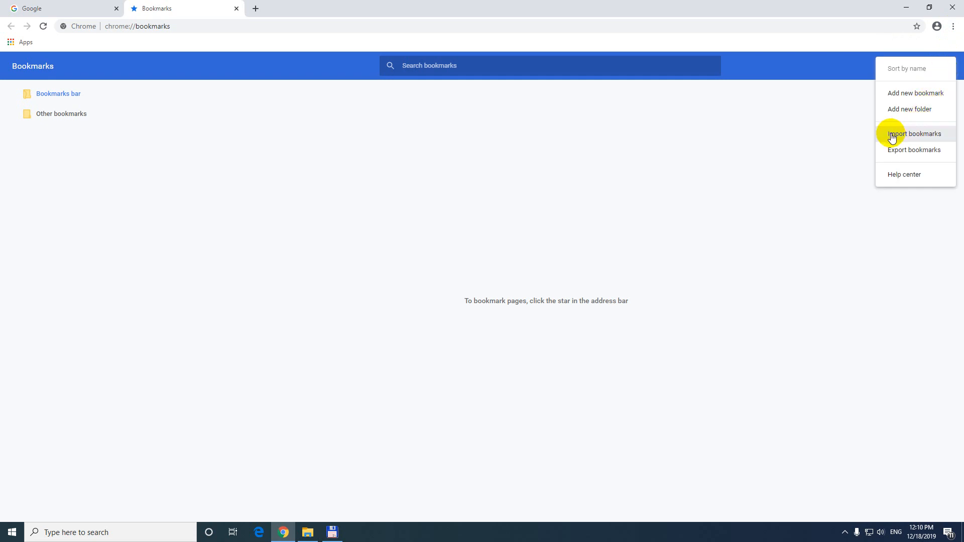
left_click(916, 134)
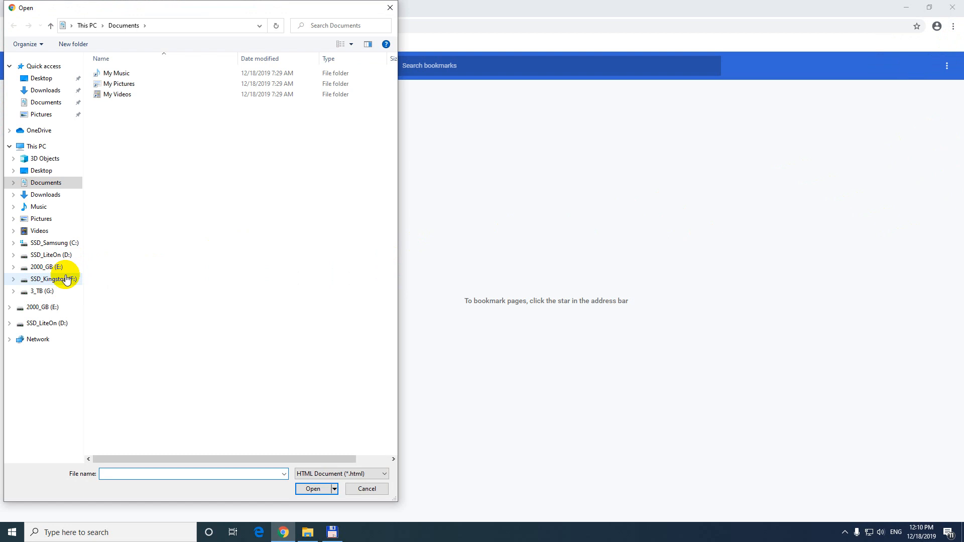
left_click(52, 279)
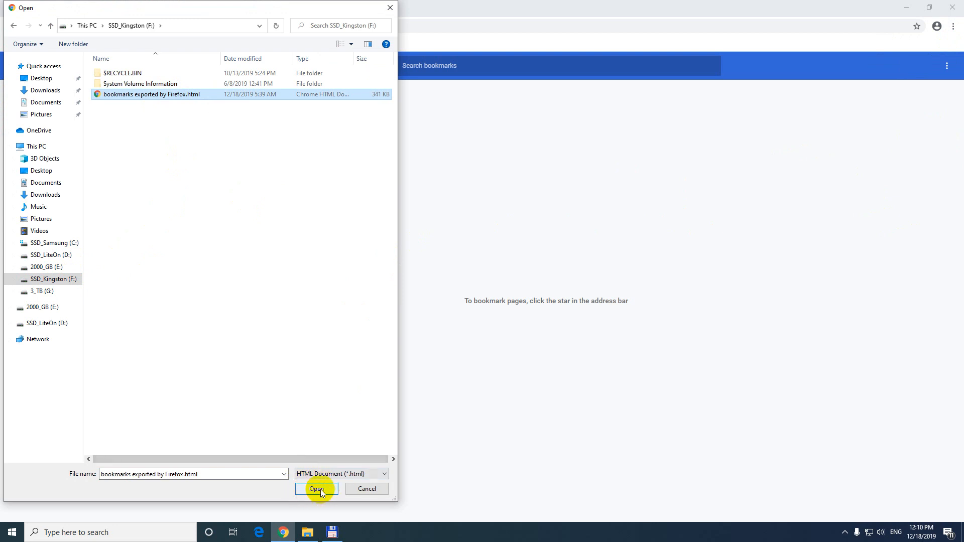
left_click(317, 489)
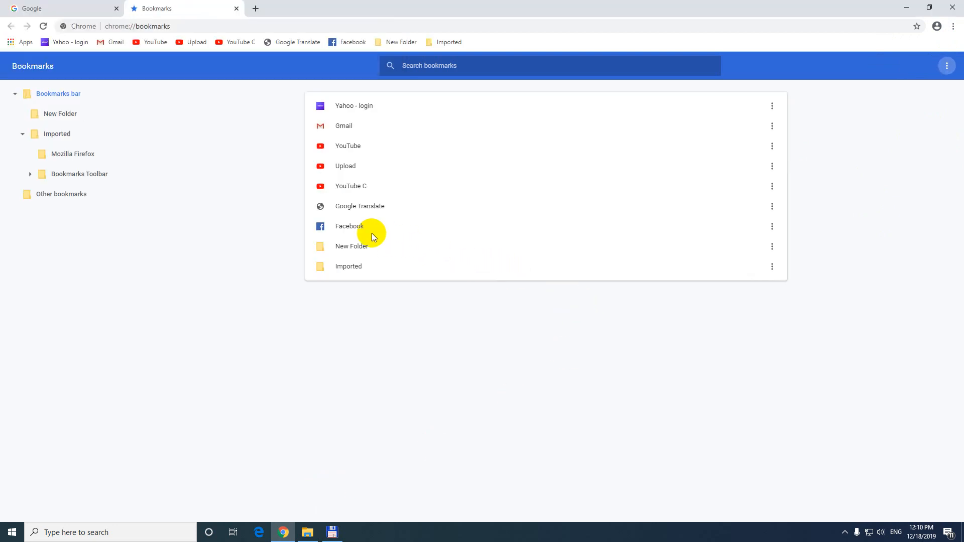
mouse_move(297, 42)
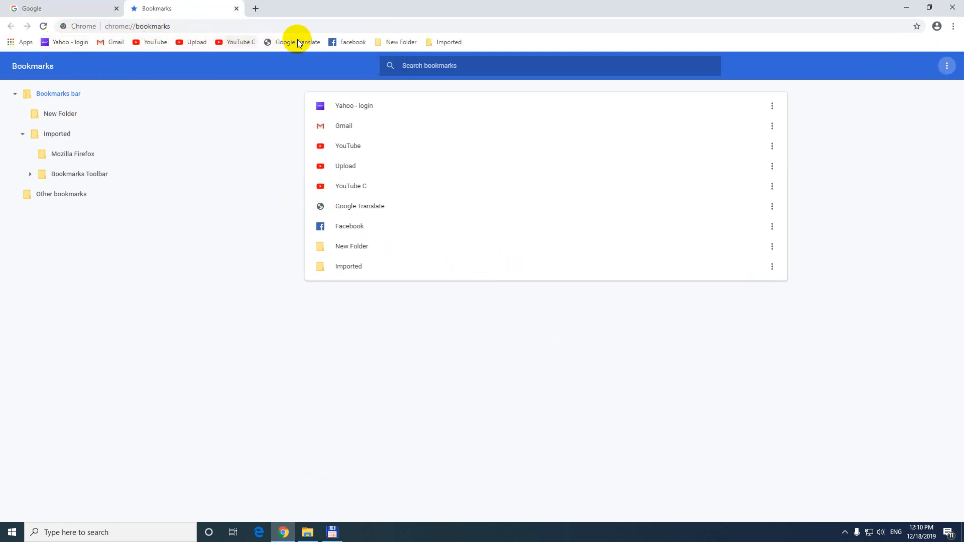
mouse_move(232, 11)
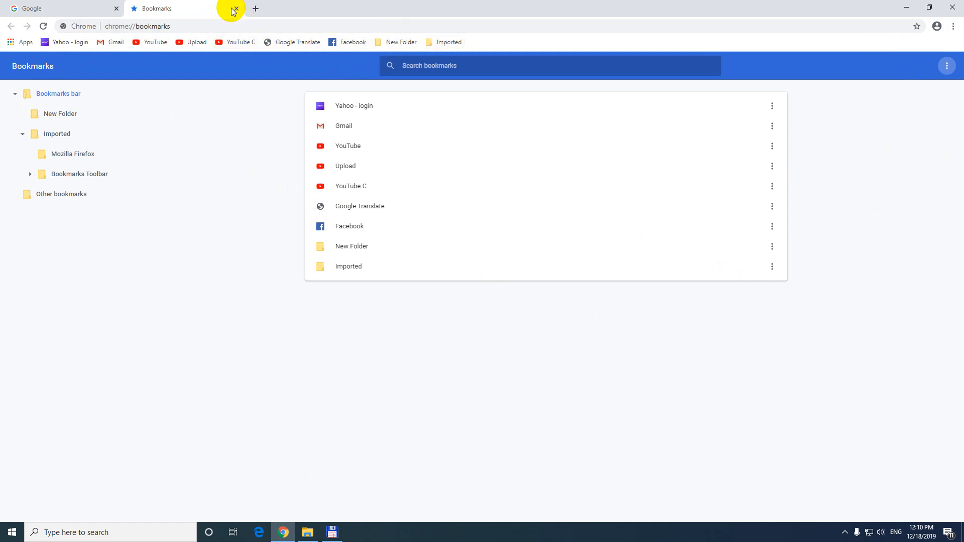
- Close the bookmark manager and delete the Imported folder from the bookmarks bar
left_click(235, 8)
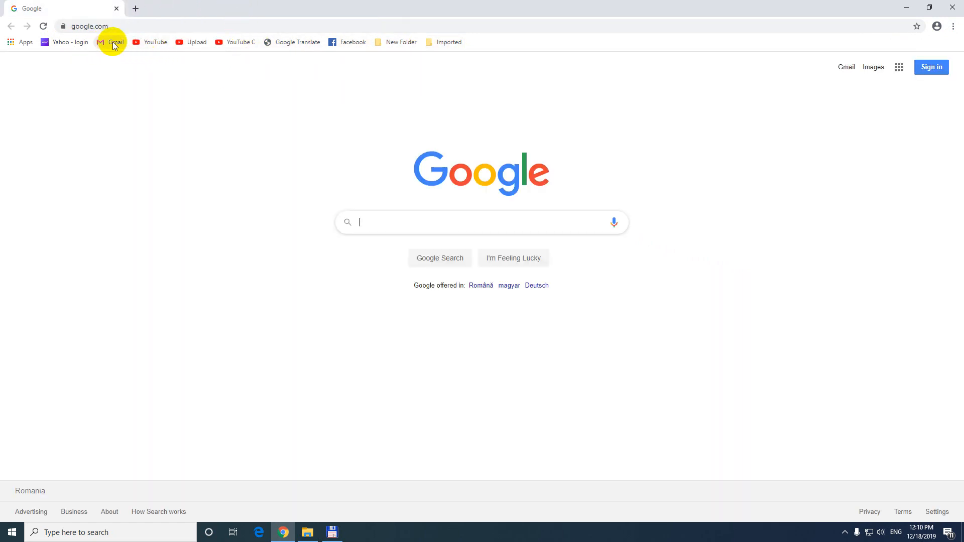
mouse_move(252, 115)
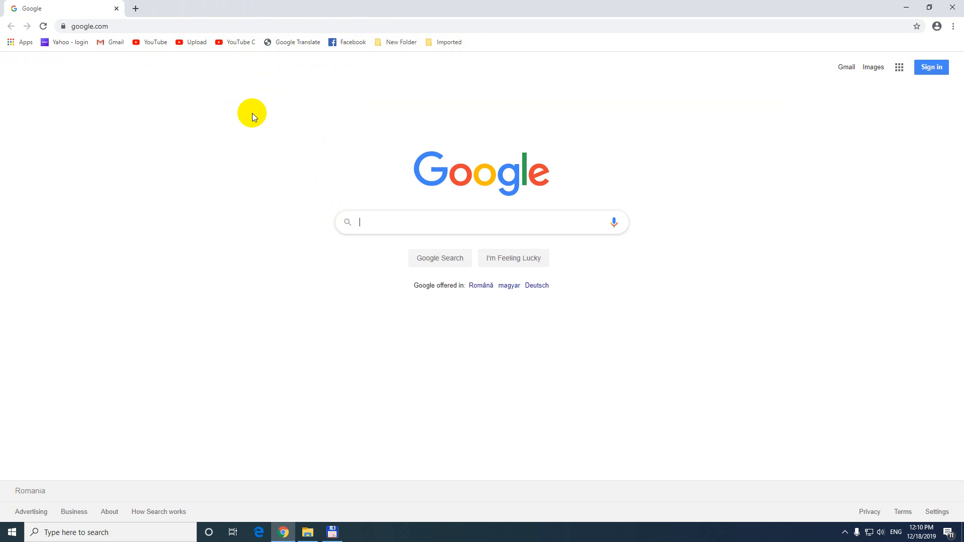
right_click(448, 42)
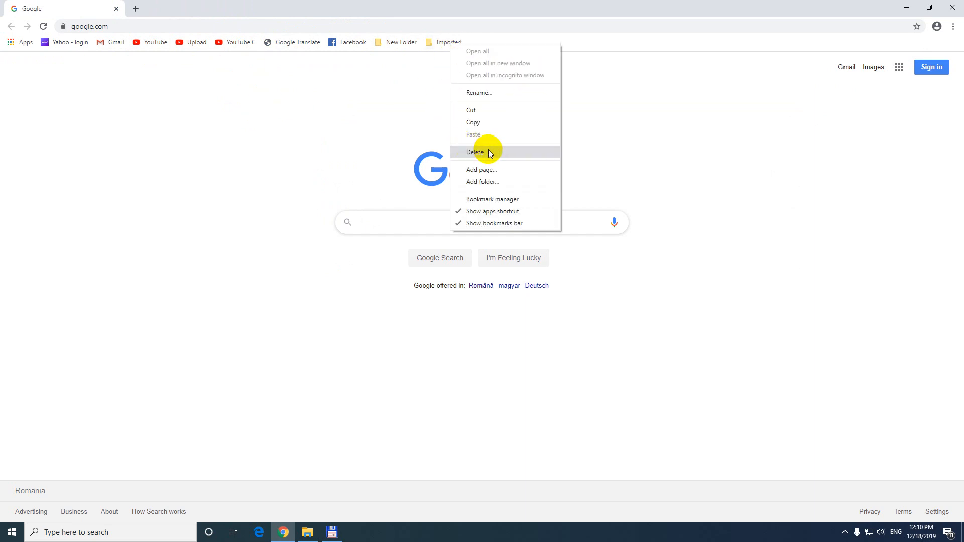
left_click(476, 152)
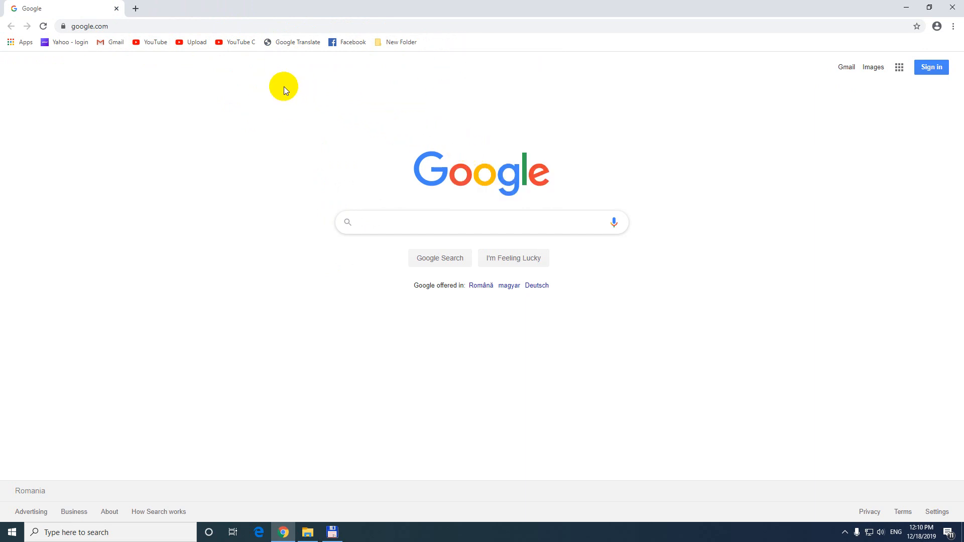